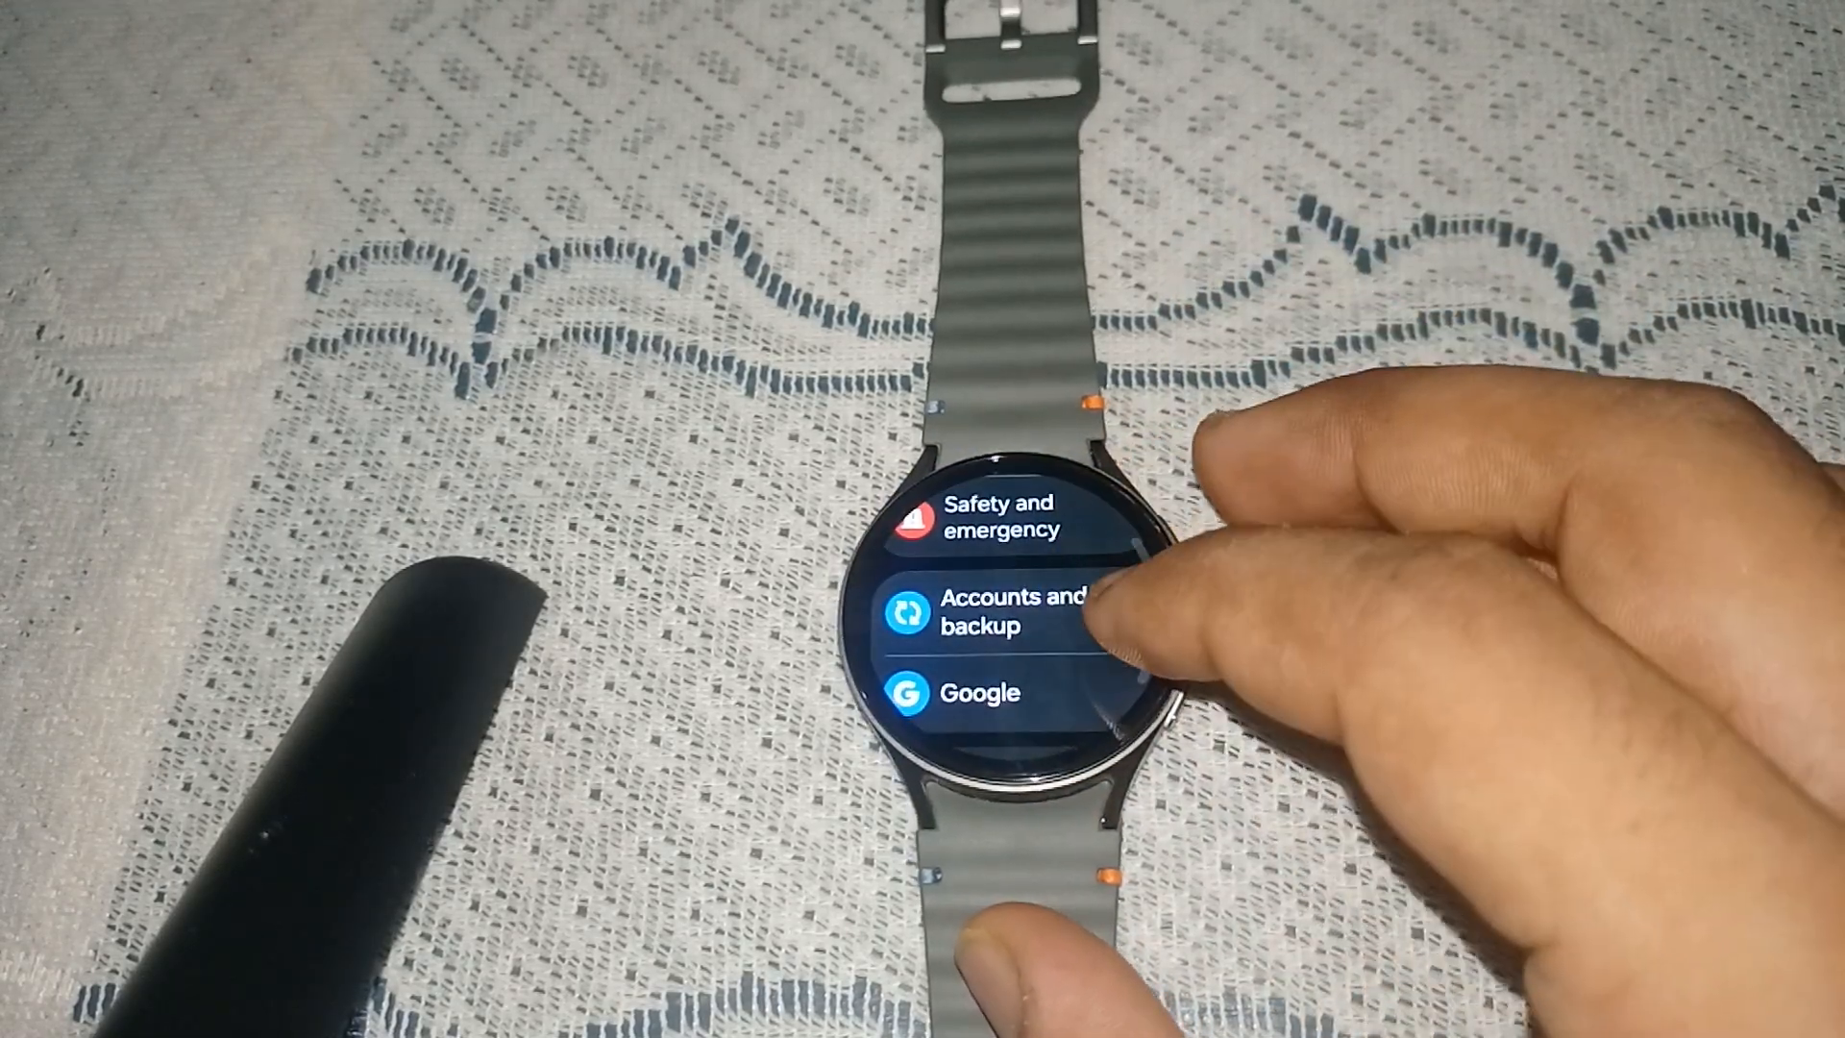
Go to Accounts and backup, listing the Samsung and Google accounts
click(1005, 607)
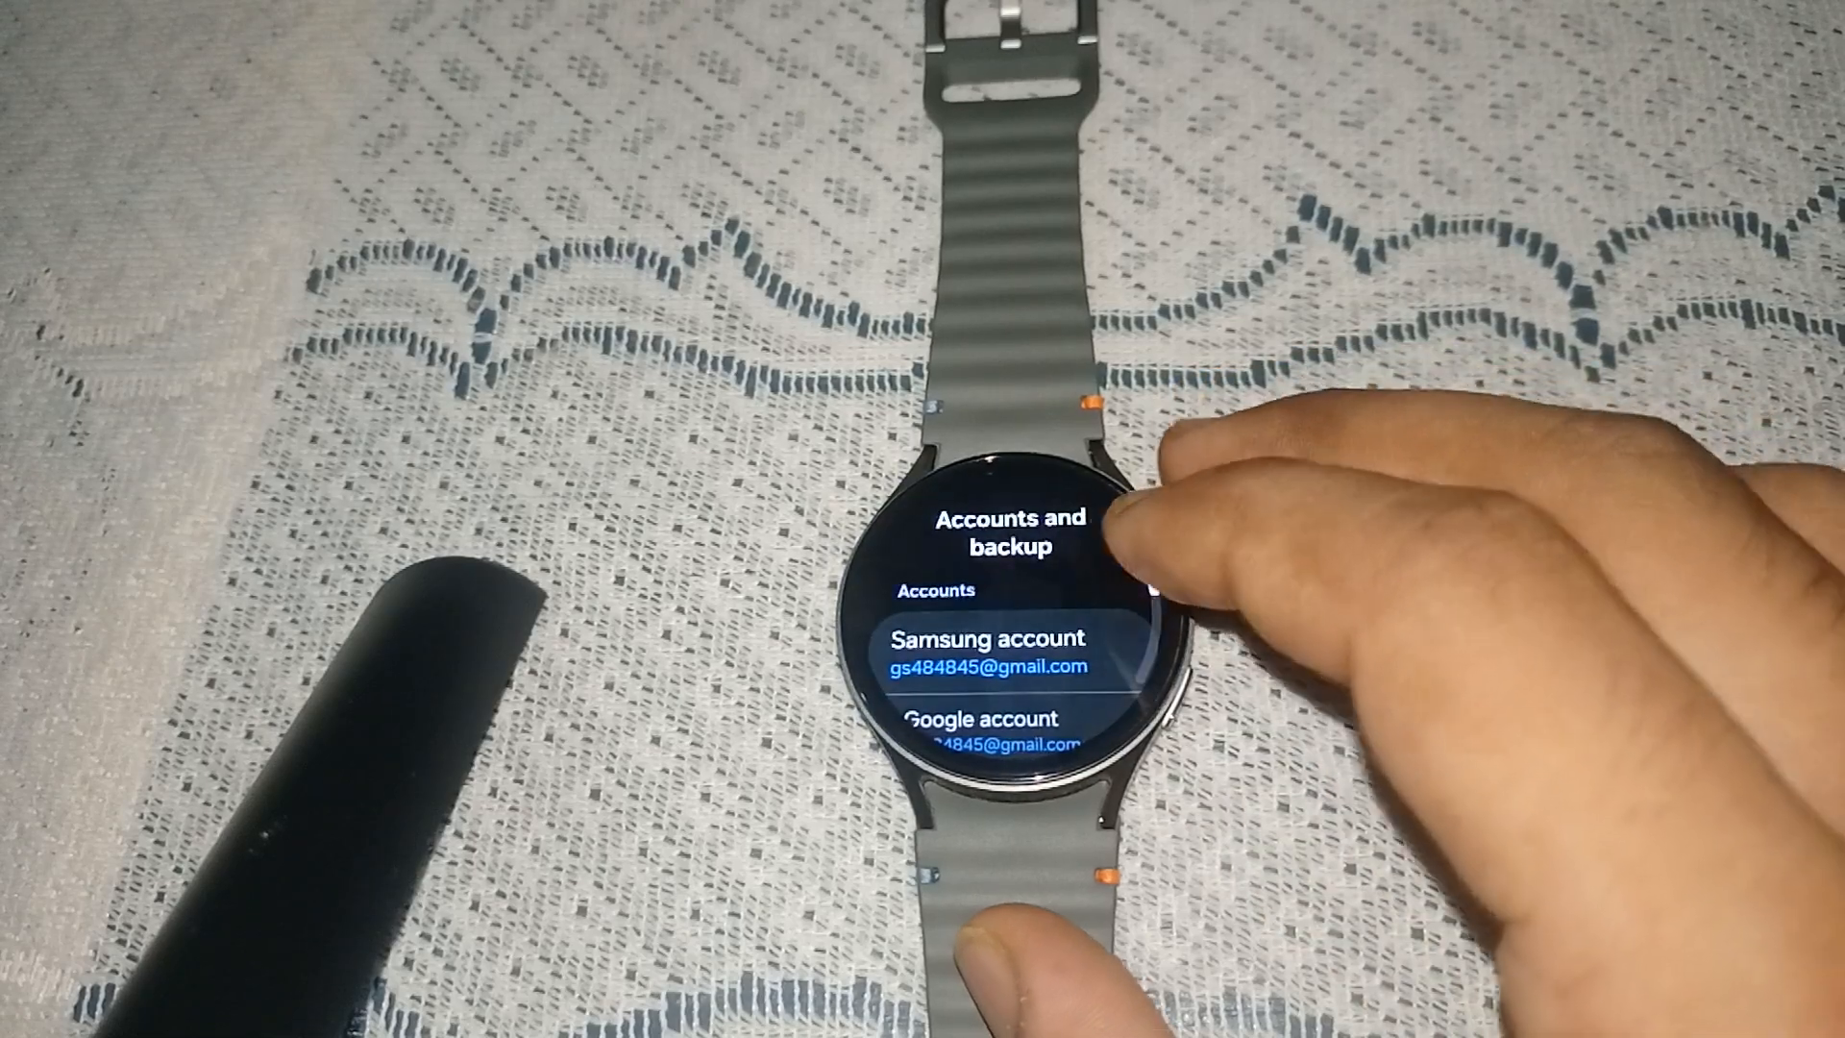